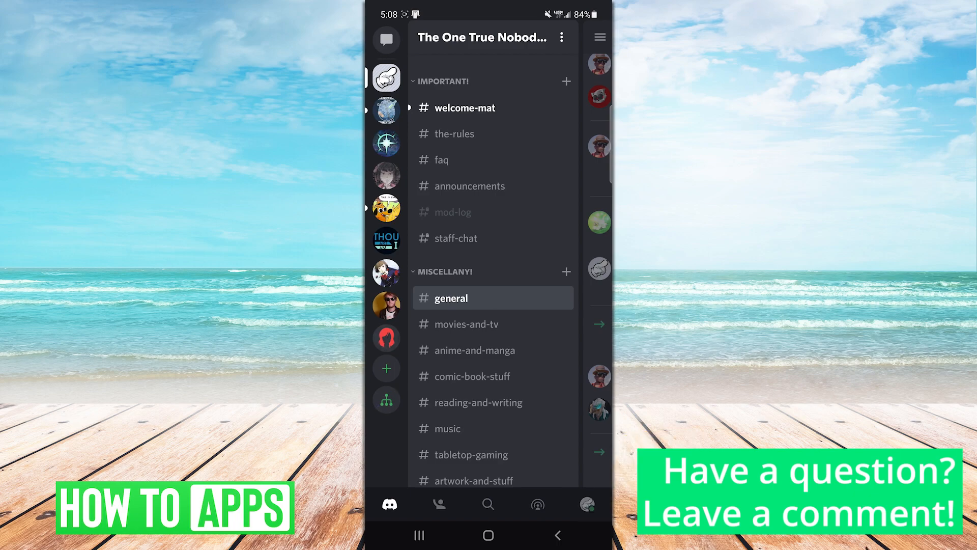
# Step: Open User Settings from the profile avatar and scroll down to App Settings
pyautogui.click(586, 504)
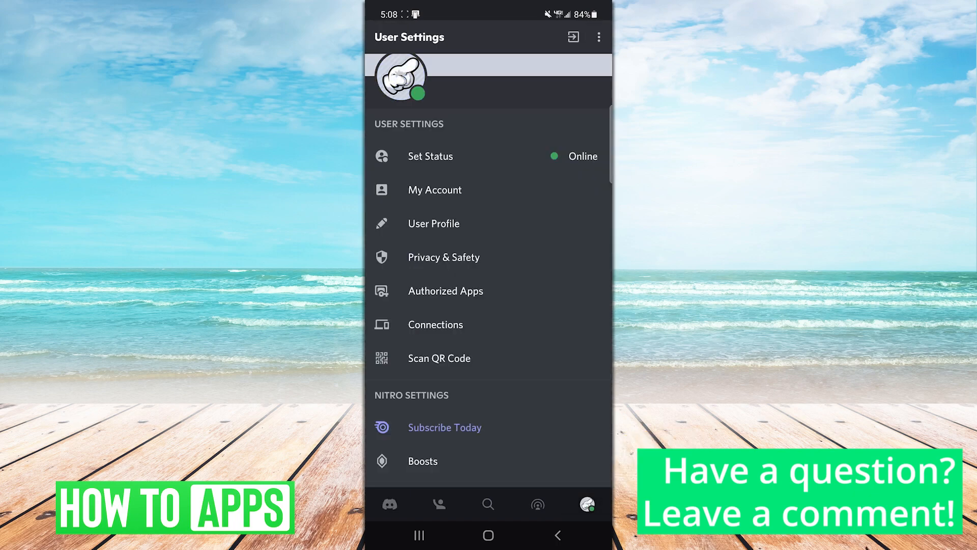
pyautogui.scroll(-3)
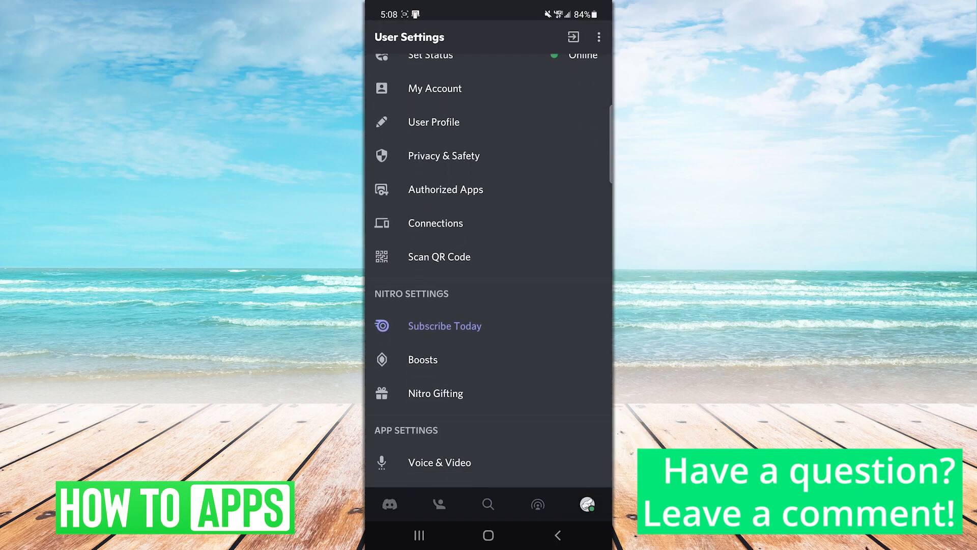
pyautogui.scroll(-3)
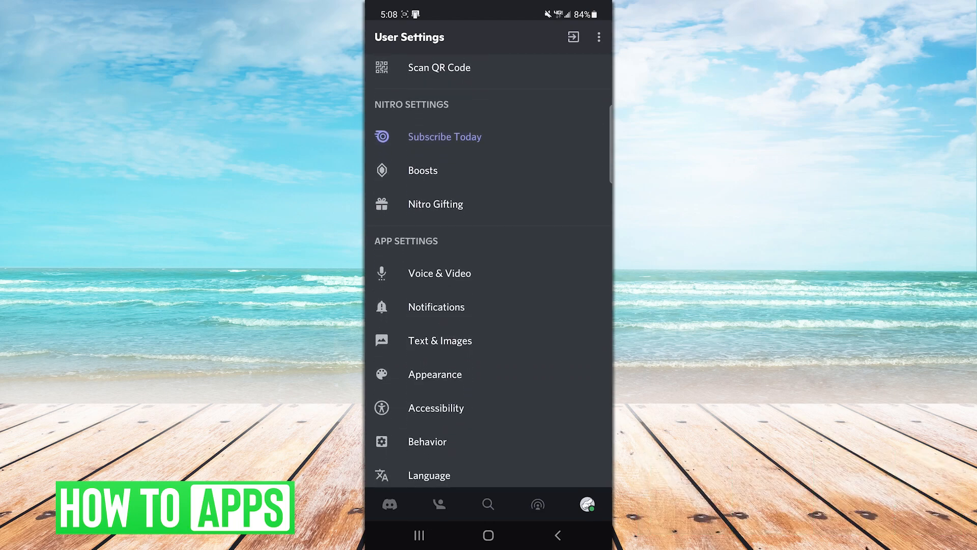
pyautogui.scroll(-3)
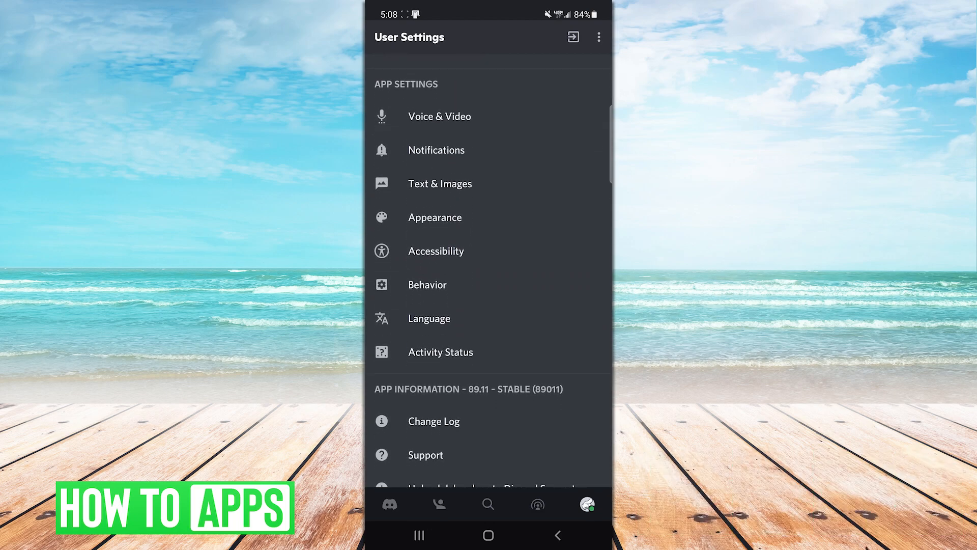
# Step: Turn the Activity Status display off, then back on
pyautogui.click(440, 352)
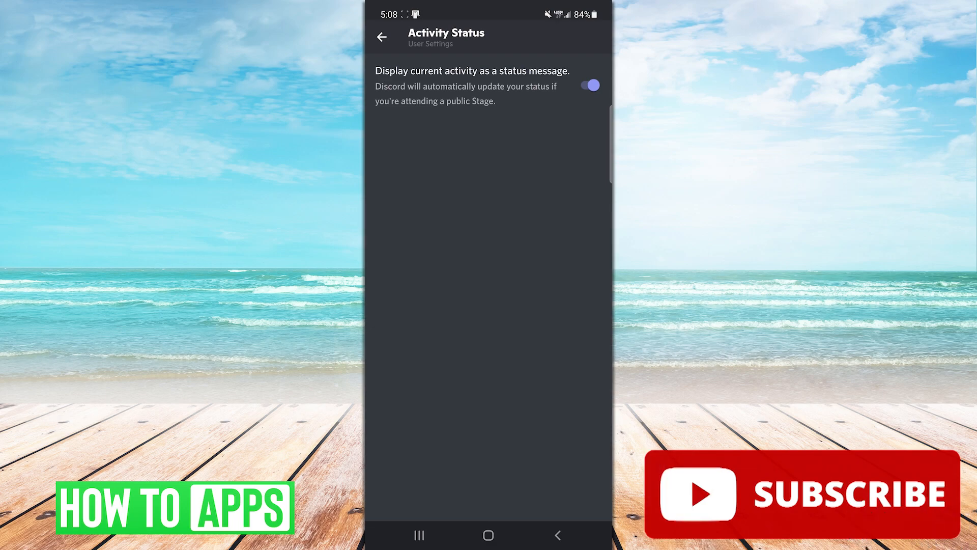
pyautogui.click(589, 86)
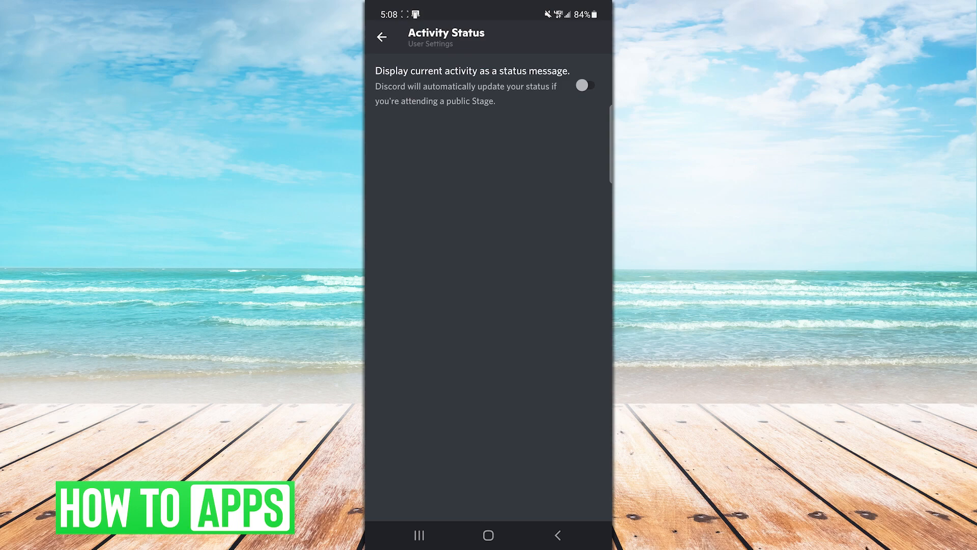
pyautogui.click(583, 85)
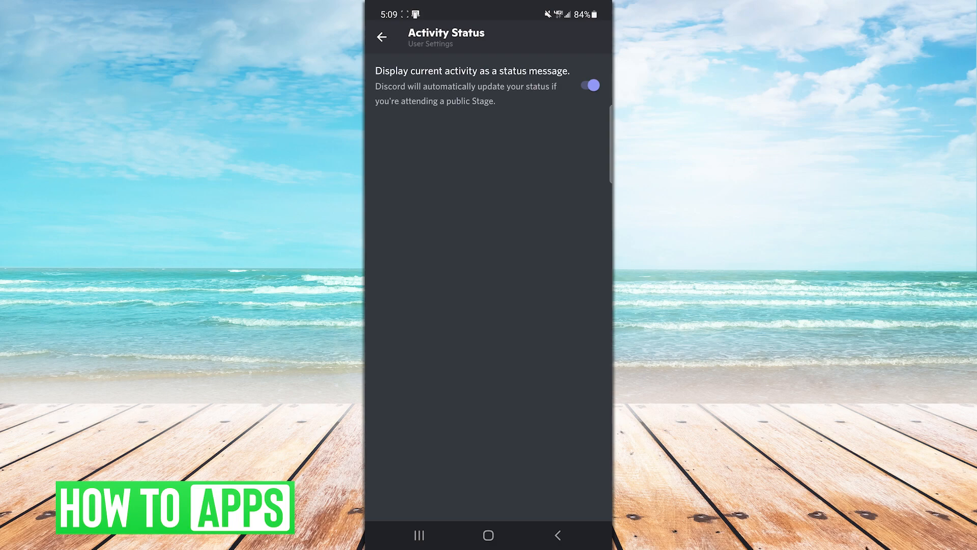
# Step: Return to User Settings and choose Set a custom status from Set Status
pyautogui.click(382, 37)
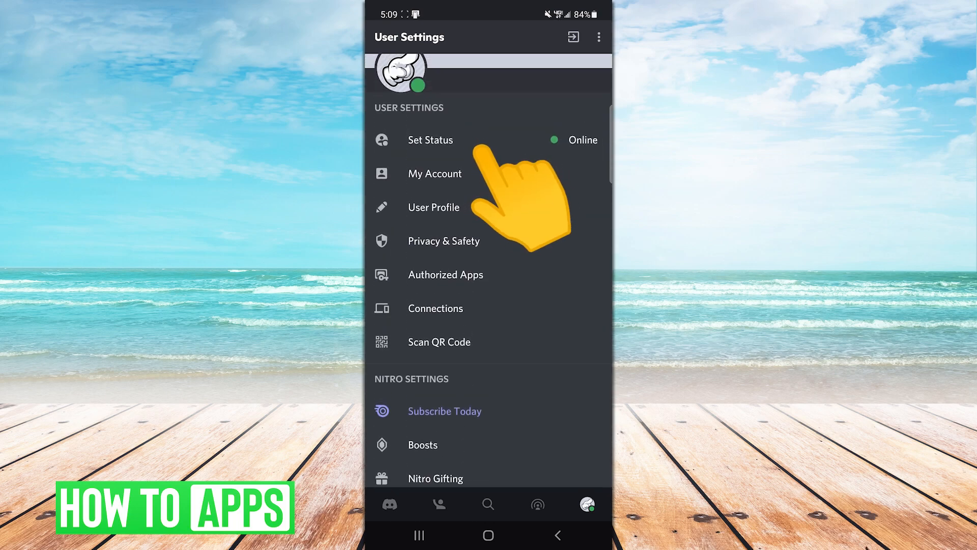
pyautogui.click(431, 139)
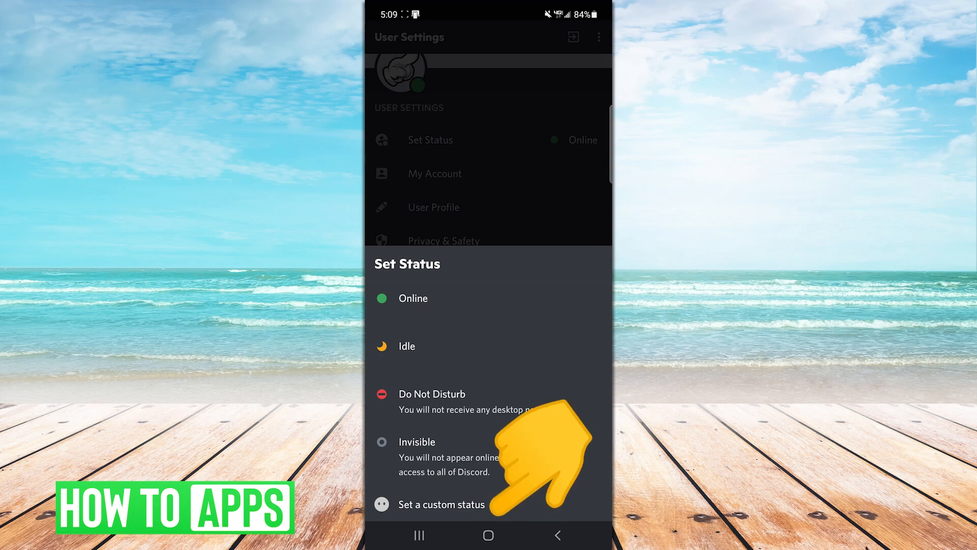
pyautogui.click(440, 505)
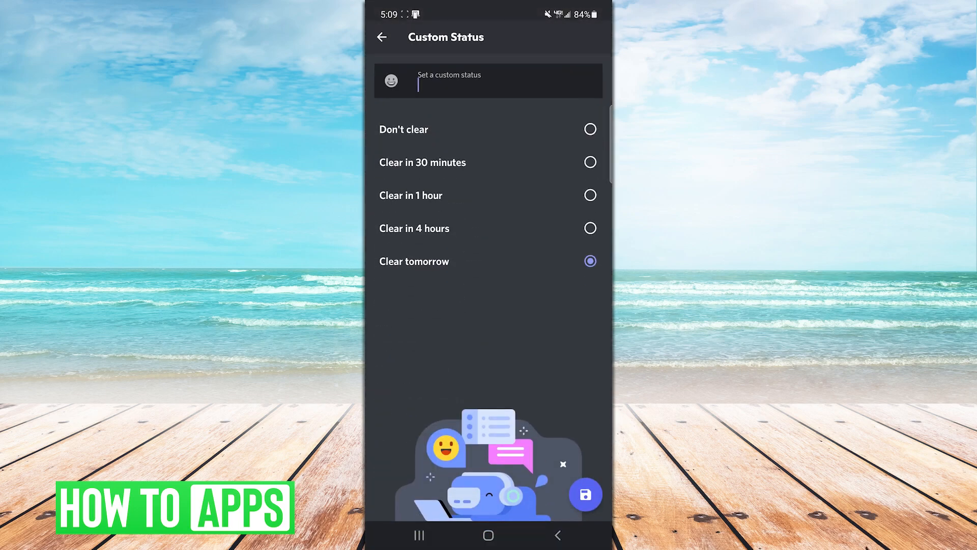
# Step: Type 'Now playing' as the custom status, using the 'playing' keyboard suggestion
pyautogui.click(505, 81)
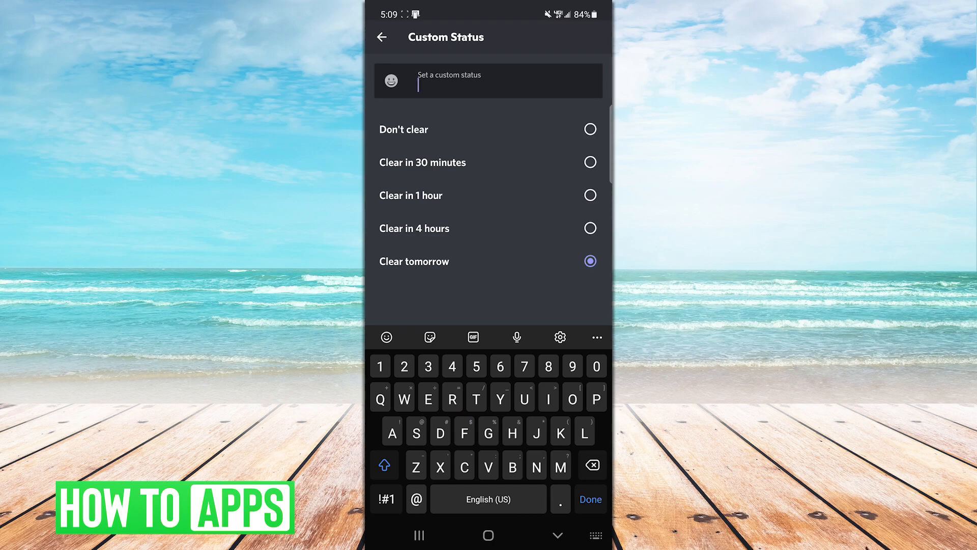
pyautogui.write('N')
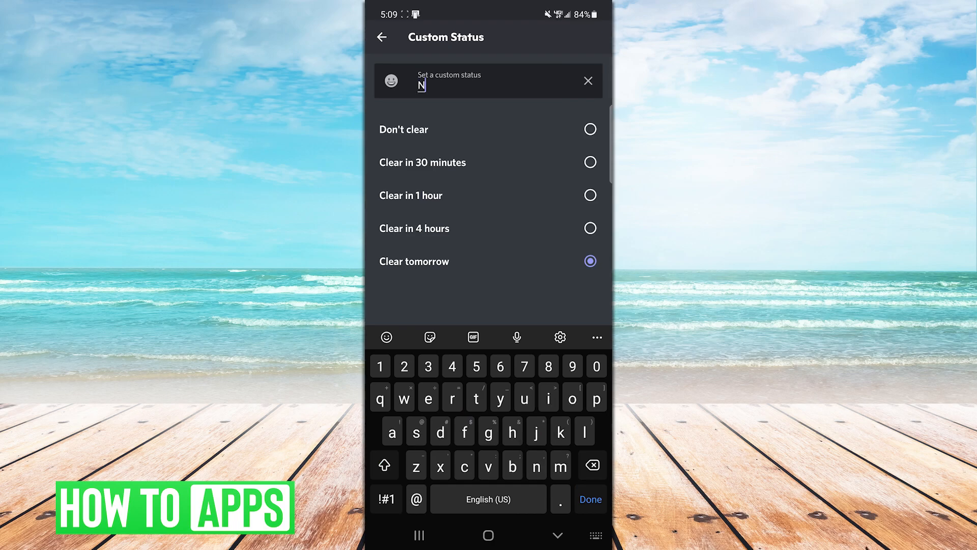
pyautogui.write('ow')
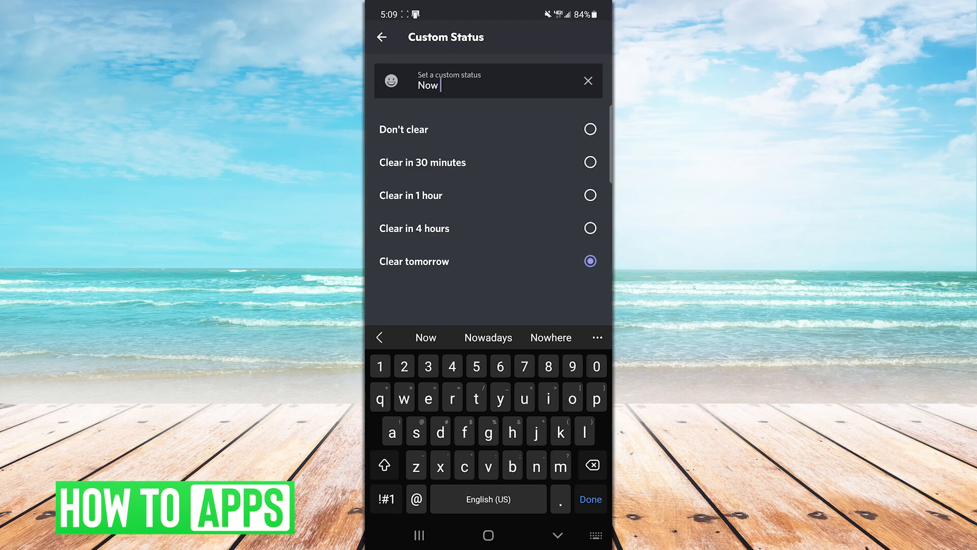
pyautogui.write('pla')
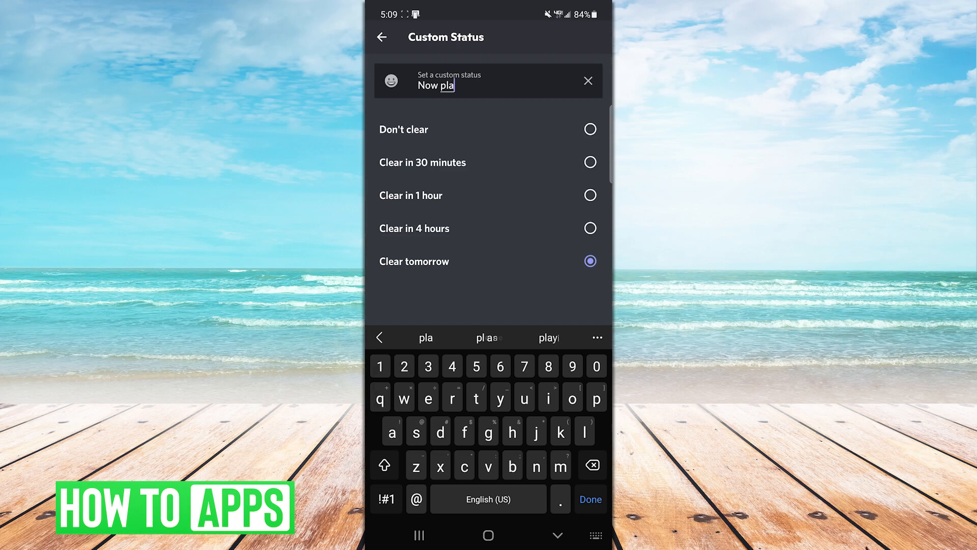
pyautogui.click(424, 337)
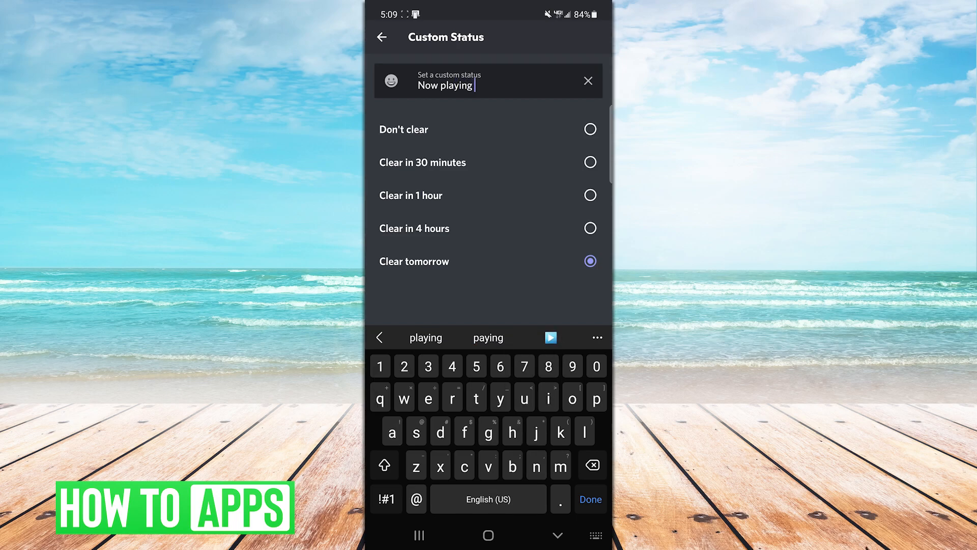
pyautogui.write('wha')
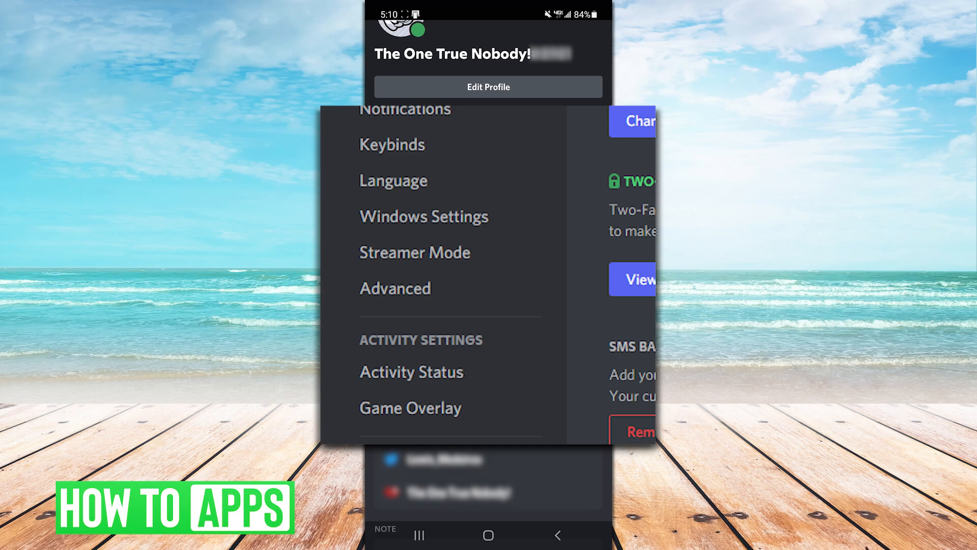
# Step: Open Activity Status under Activity Settings in desktop User Settings
pyautogui.click(411, 372)
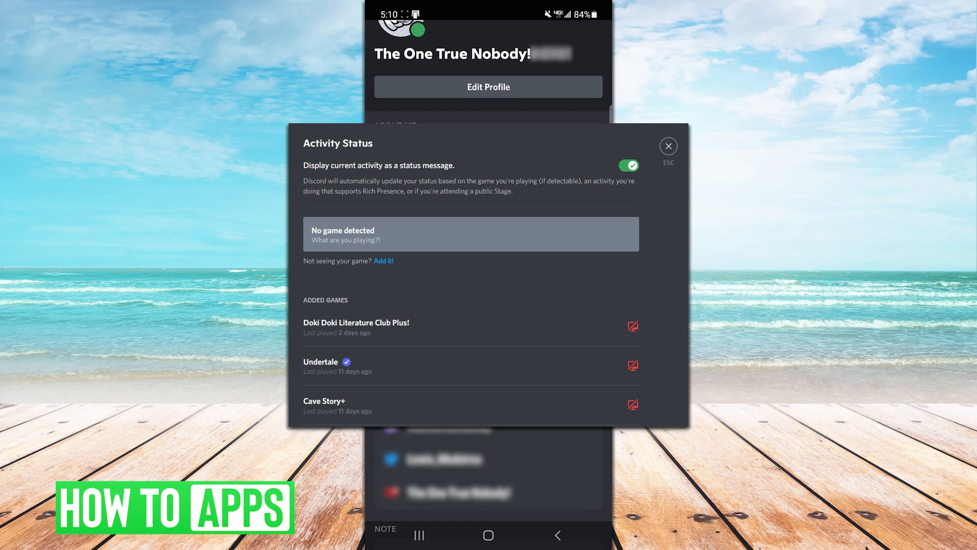
# Step: Add Microsoft Edge as a game so it appears as now playing
pyautogui.click(384, 260)
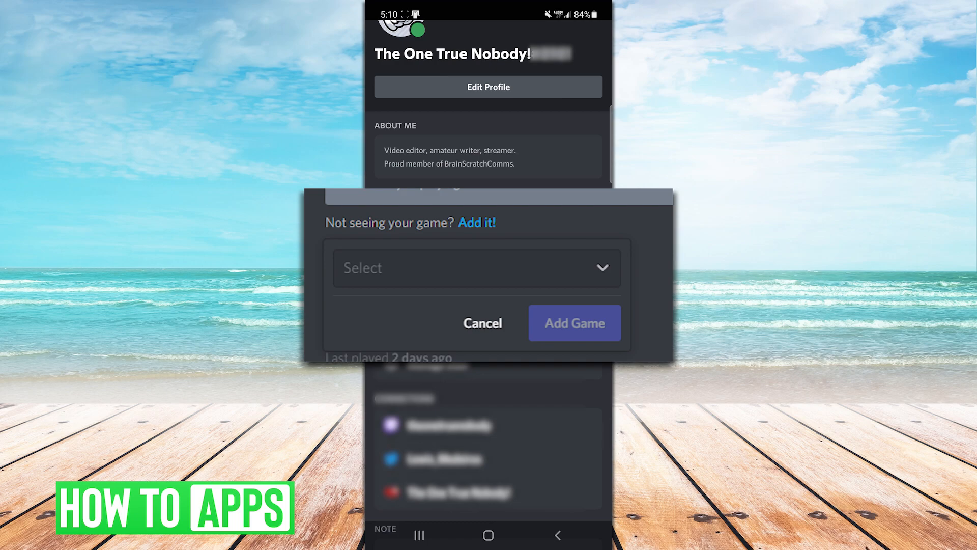
pyautogui.click(482, 323)
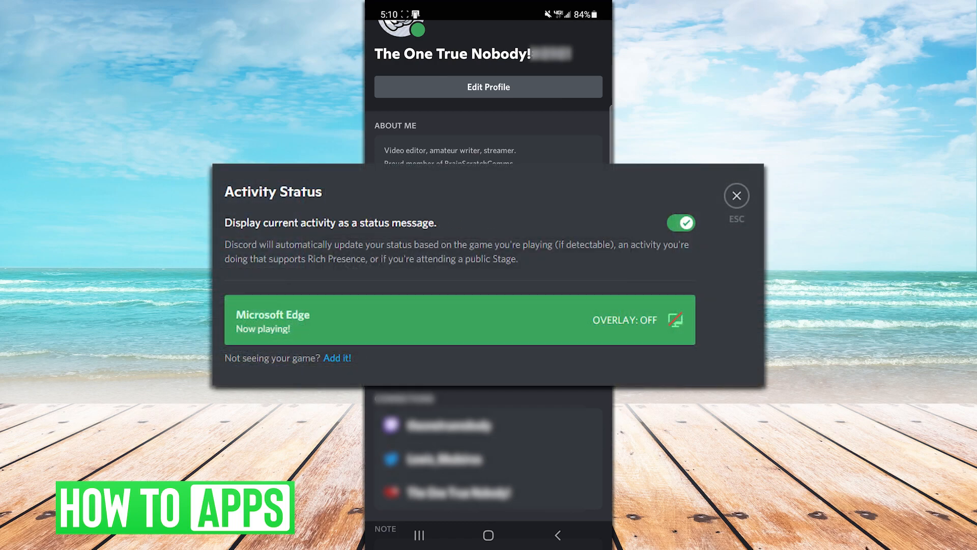